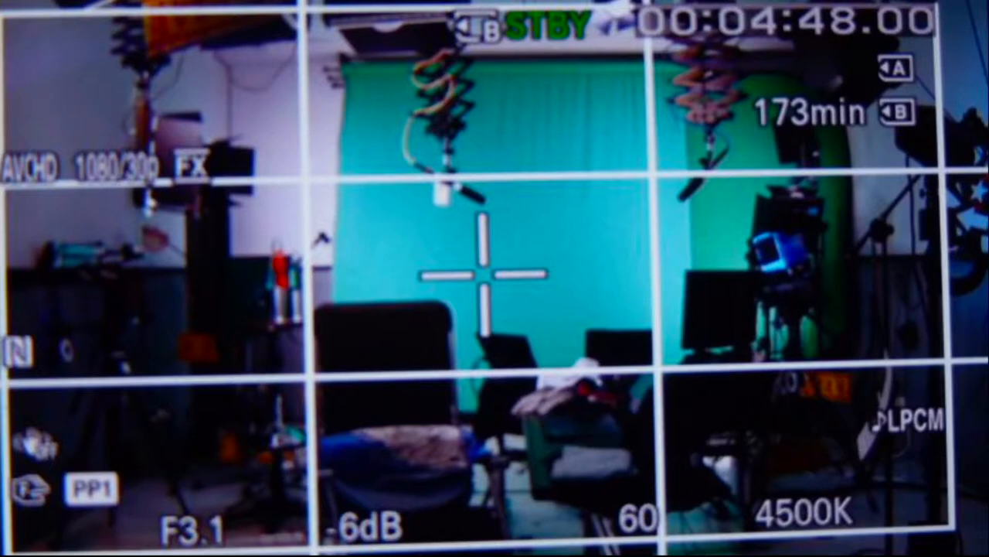
mouse_move(74, 167)
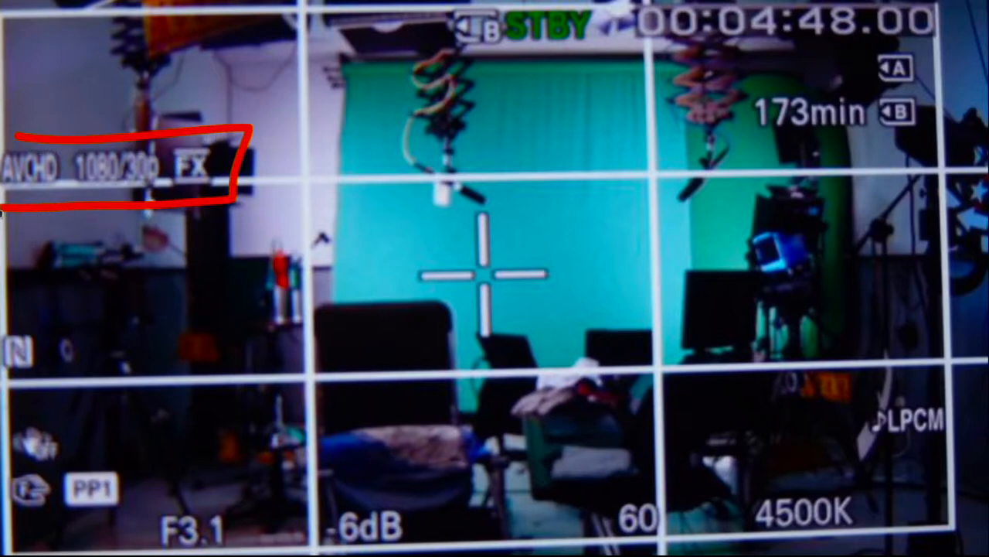
mouse_move(85, 150)
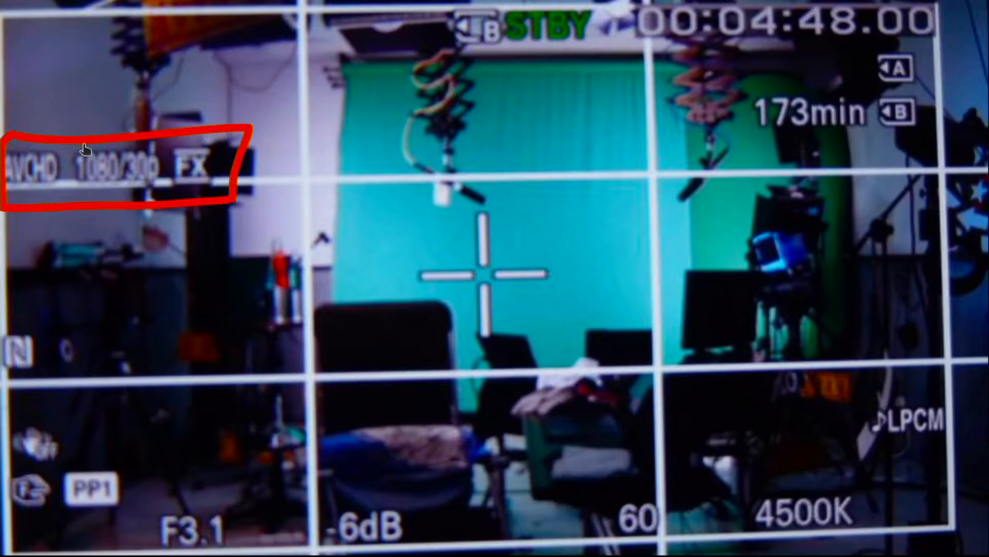
mouse_move(87, 186)
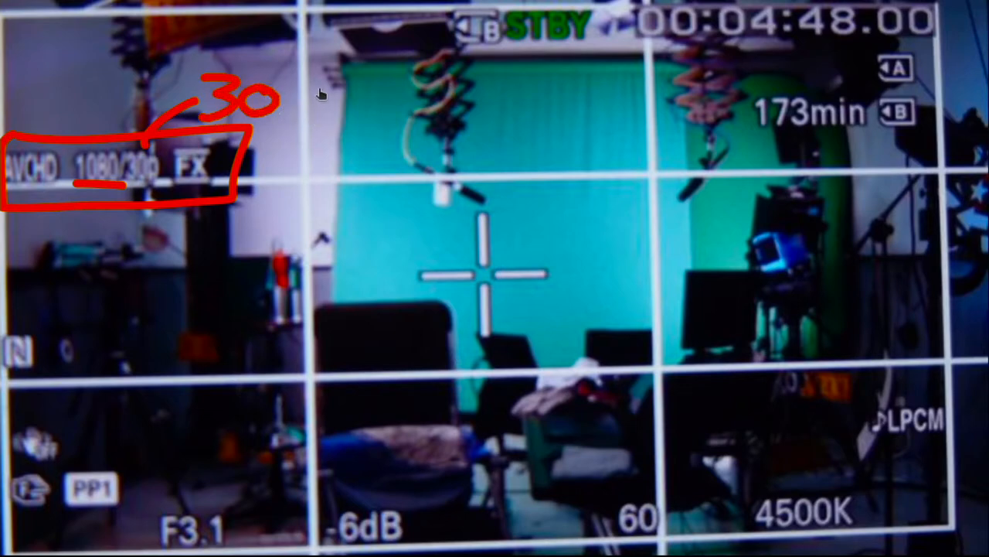
mouse_move(100, 146)
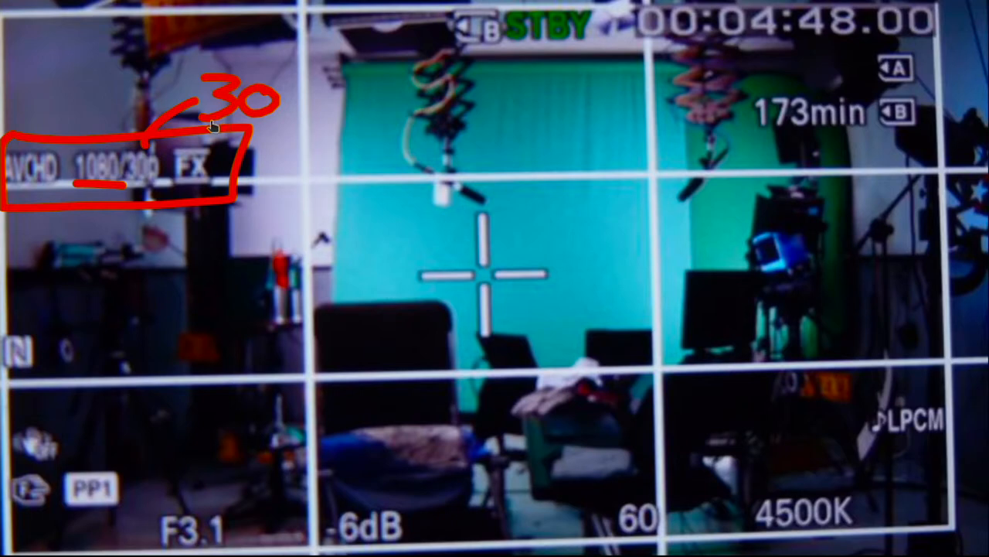
mouse_move(142, 508)
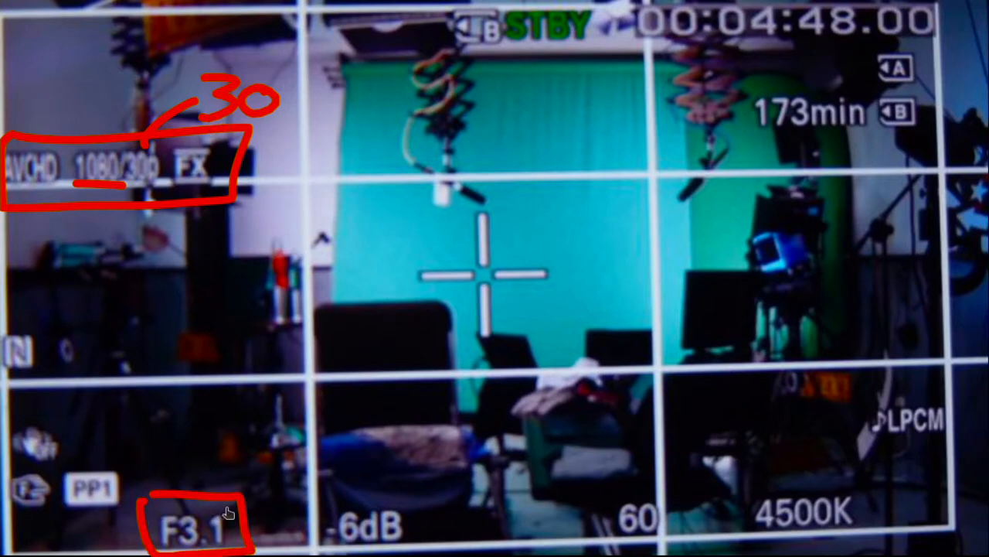
mouse_move(318, 498)
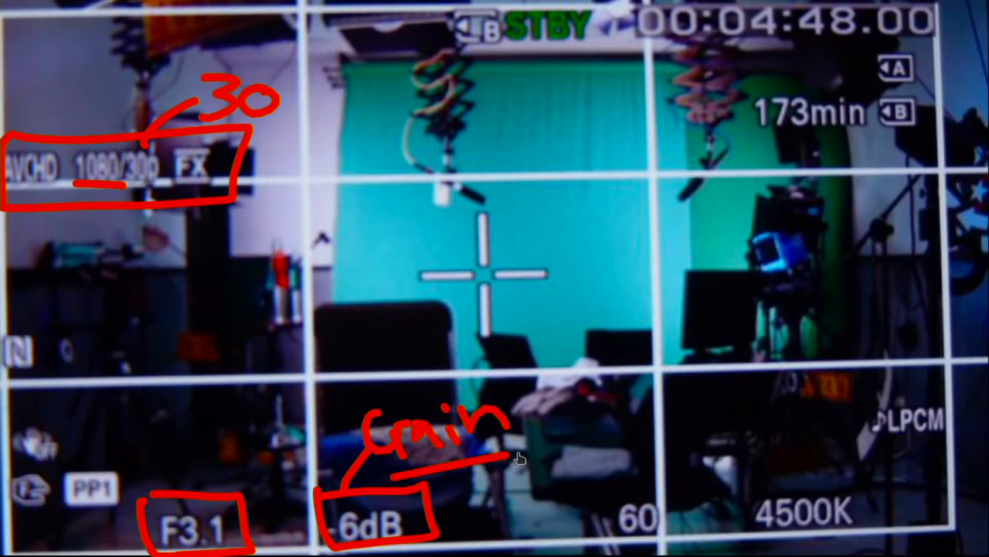
mouse_move(343, 541)
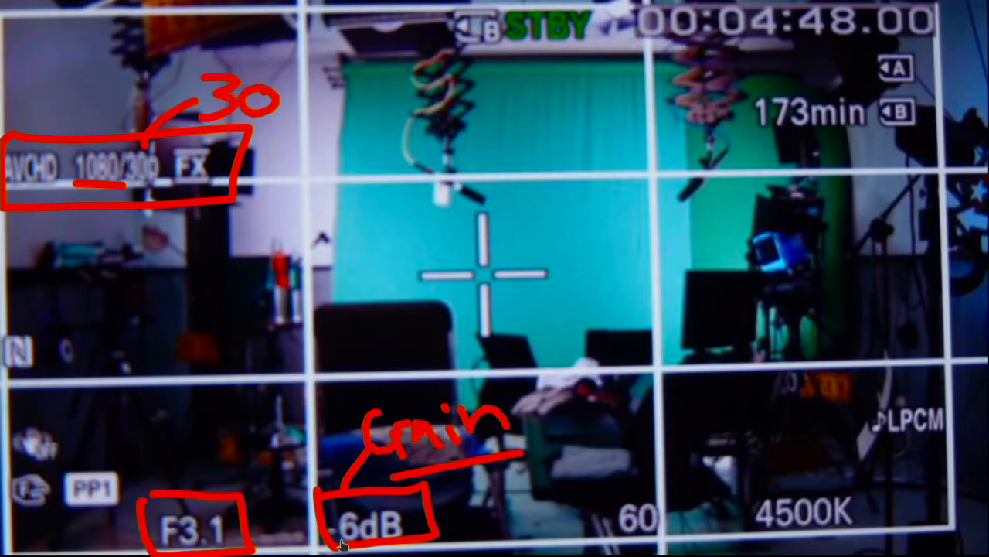
mouse_move(417, 526)
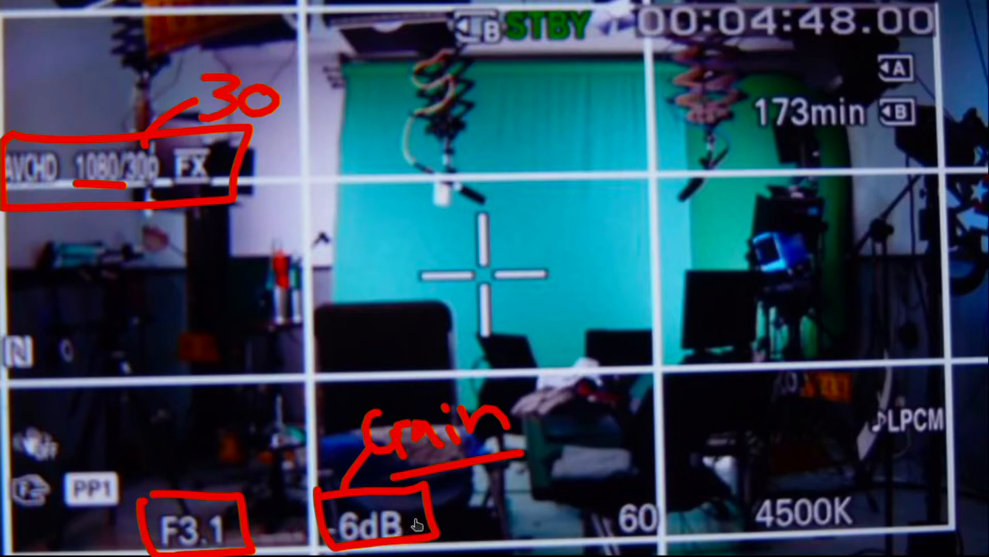
mouse_move(632, 491)
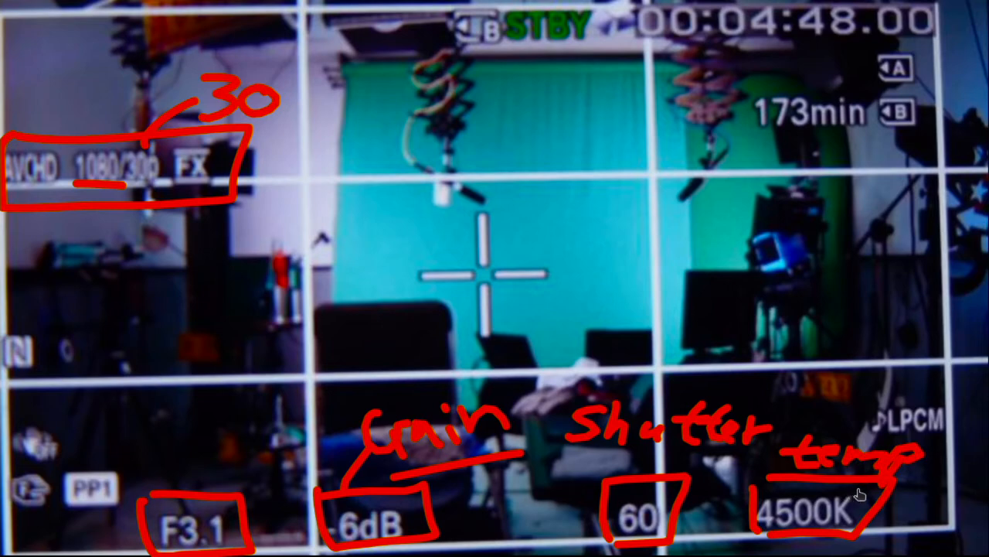
mouse_move(832, 526)
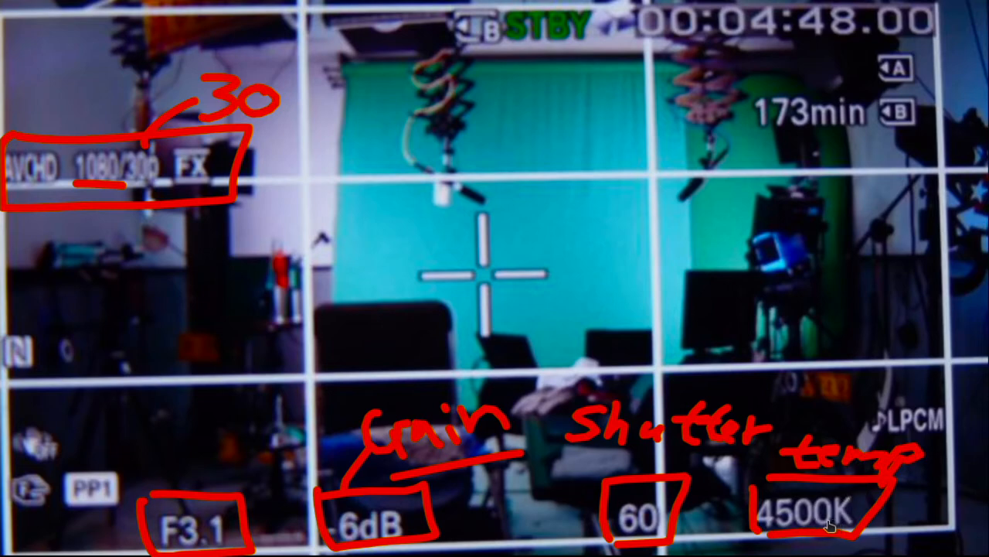